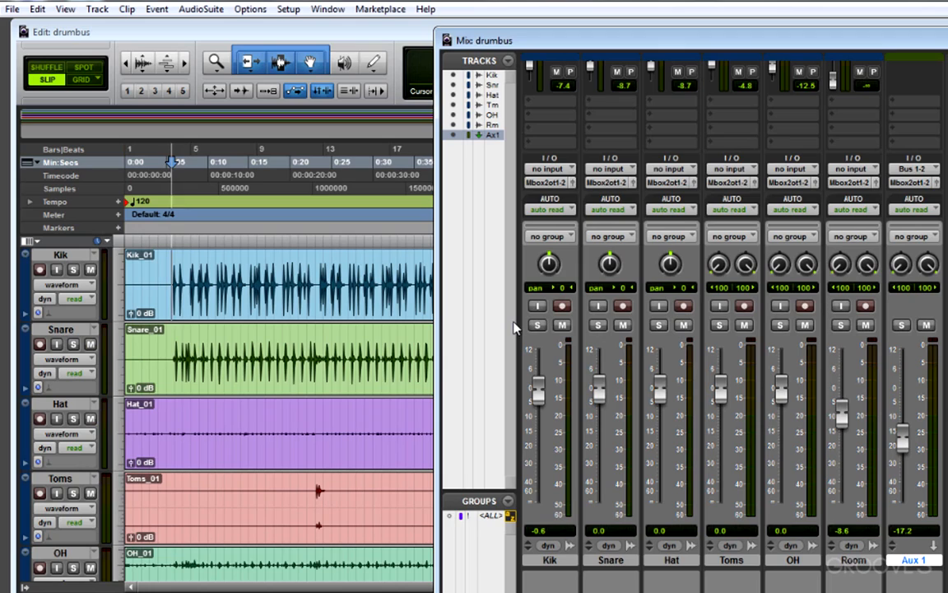
Solo and unsolo the Kik track, then keep its voice set to dyn
{"action": "left_click", "coordinate": [537, 324]}
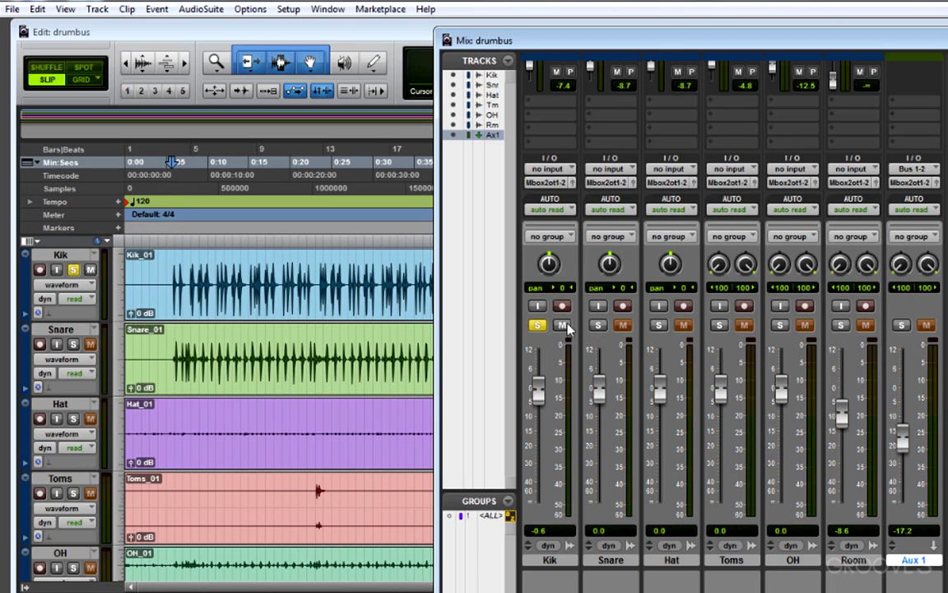
{"action": "left_click", "coordinate": [537, 325]}
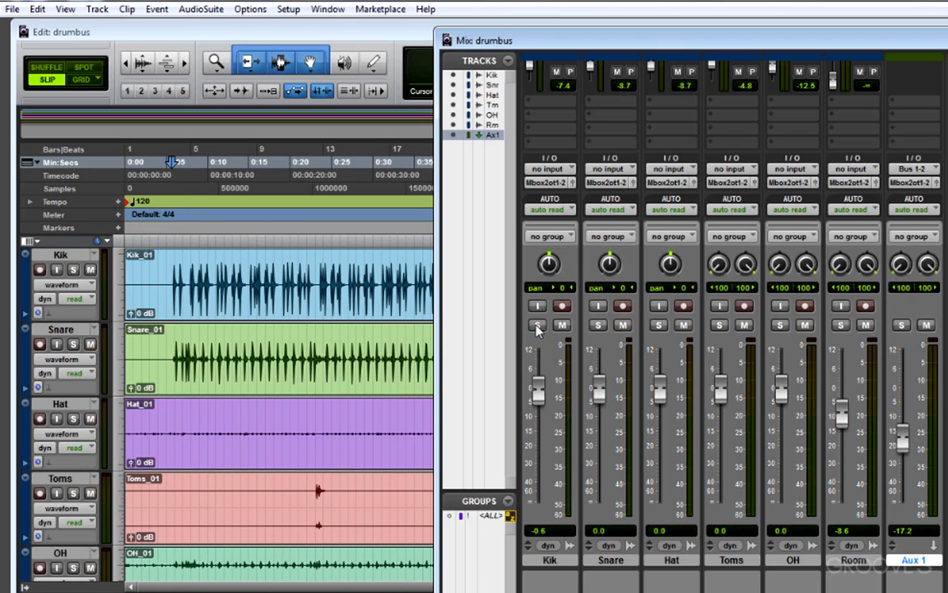
{"action": "mouse_move", "coordinate": [118, 454]}
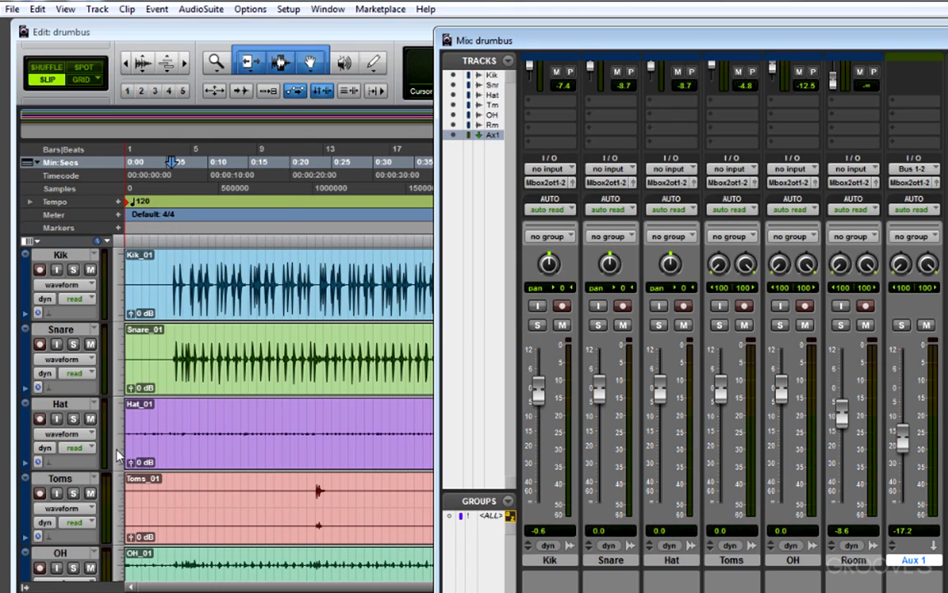
{"action": "mouse_move", "coordinate": [118, 452]}
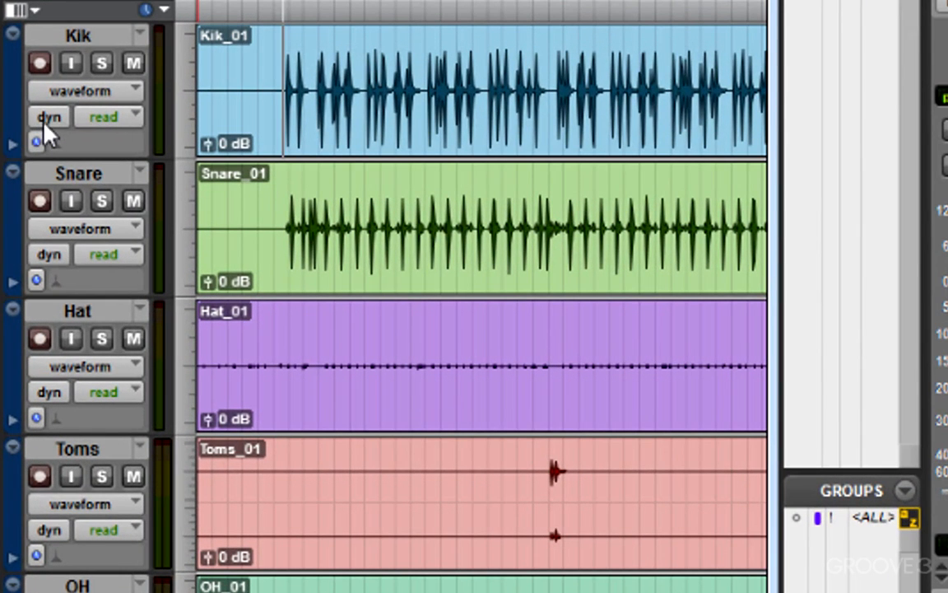
{"action": "left_click", "coordinate": [48, 117]}
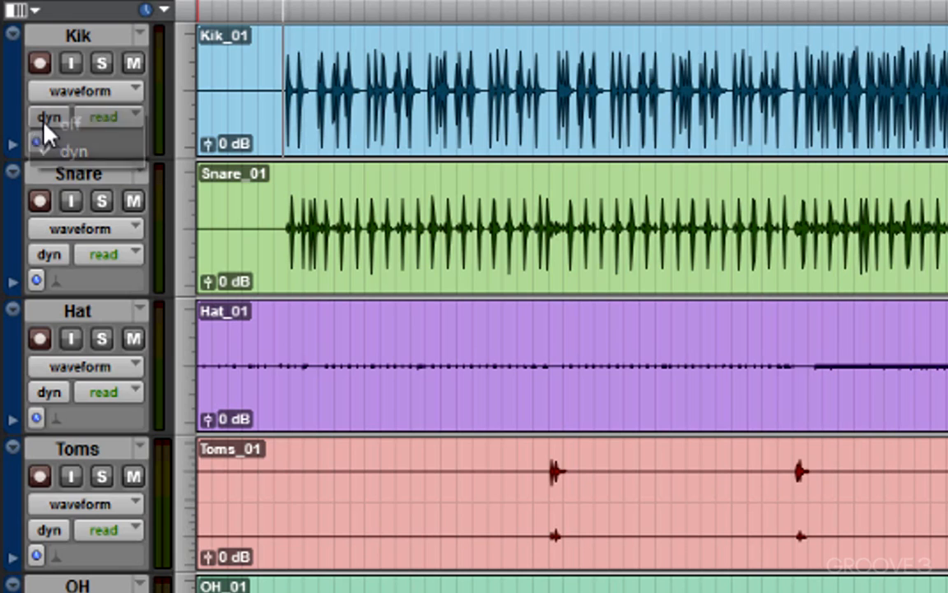
{"action": "left_click", "coordinate": [49, 115]}
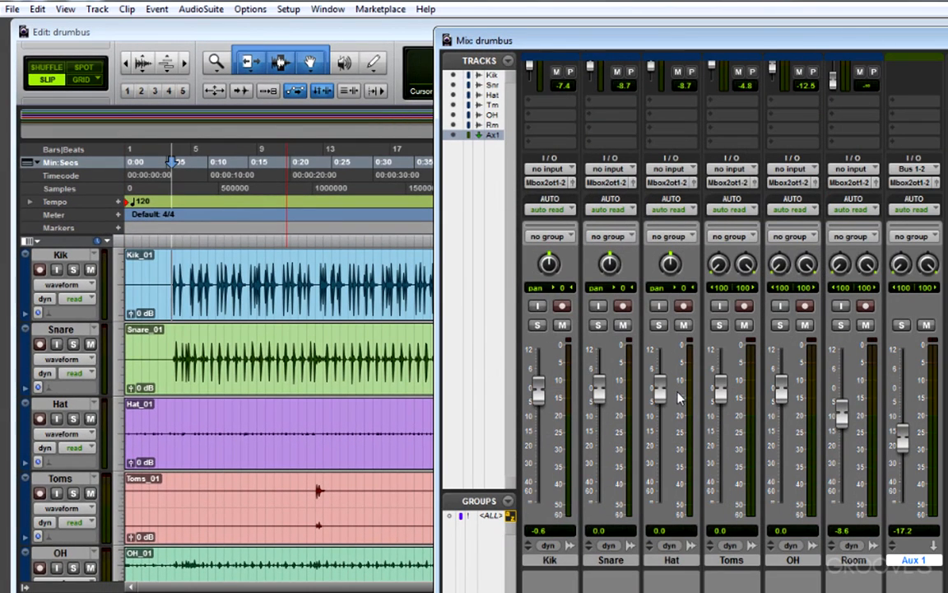
{"action": "mouse_move", "coordinate": [690, 405]}
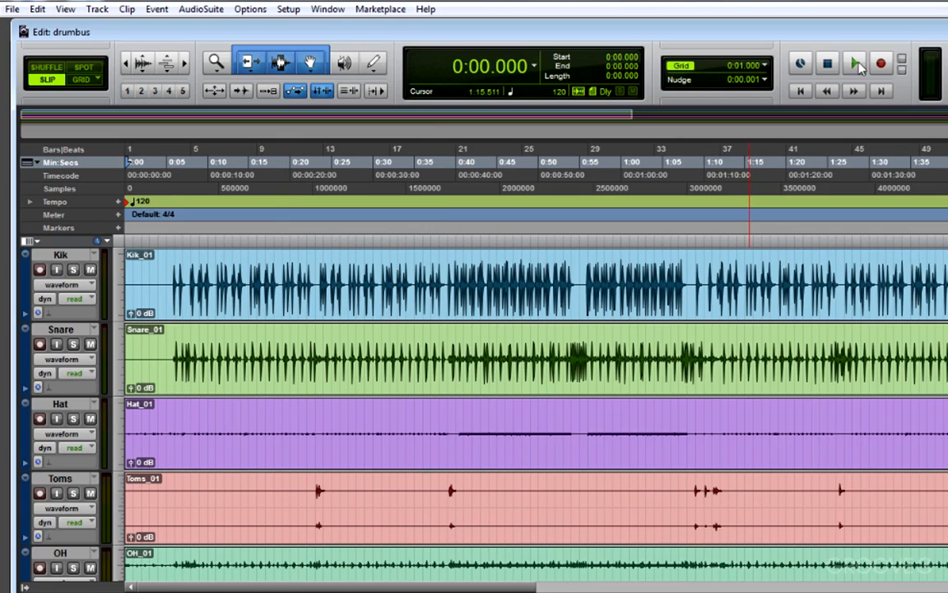
Start and stop playback of the drumbus session
{"action": "left_click", "coordinate": [853, 63]}
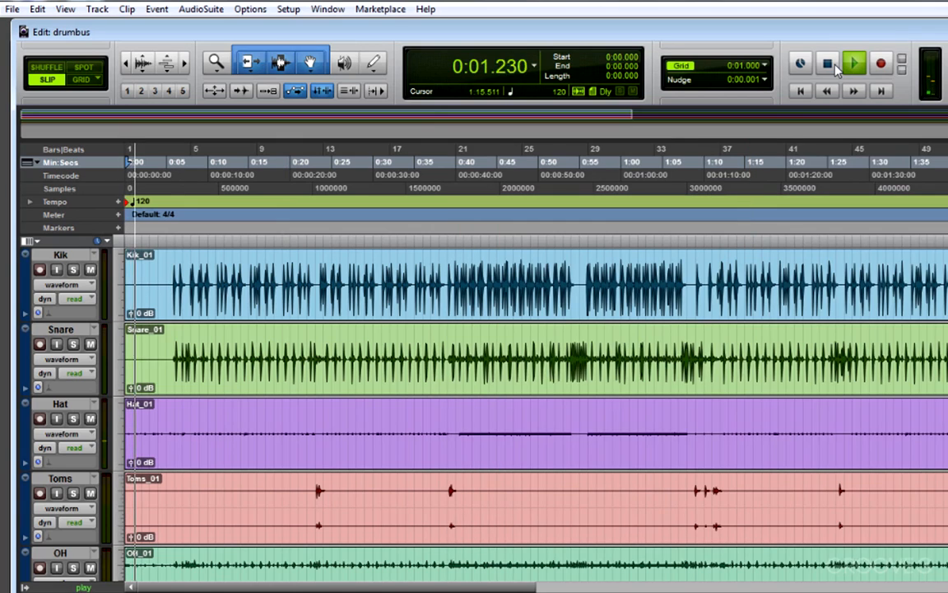
{"action": "left_click", "coordinate": [854, 62]}
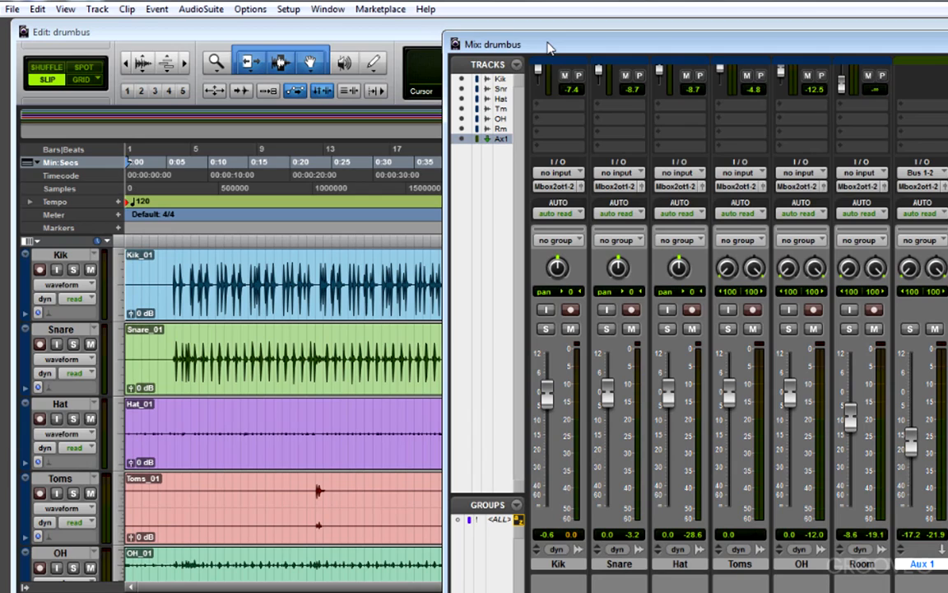
{"action": "mouse_move", "coordinate": [549, 176]}
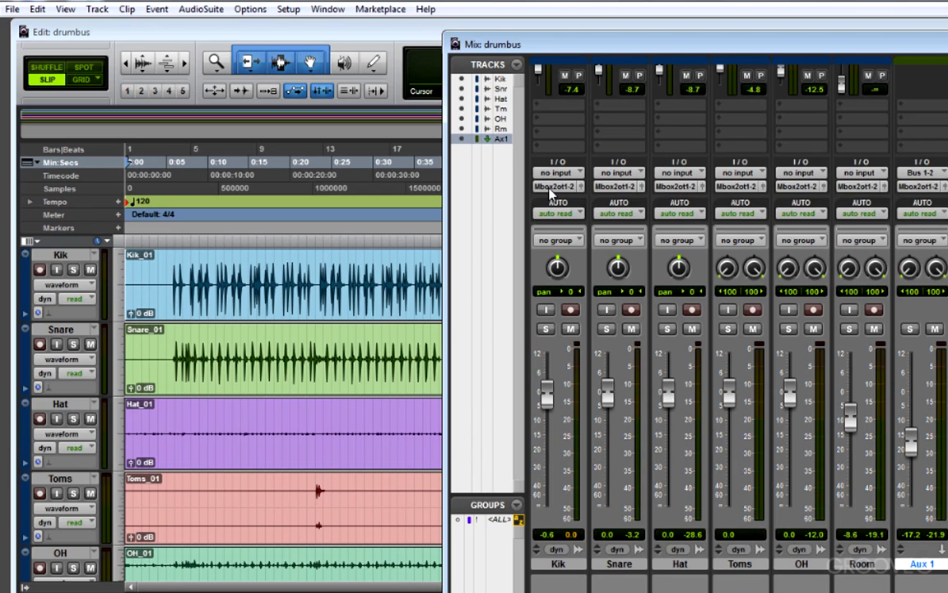
{"action": "left_click", "coordinate": [558, 172]}
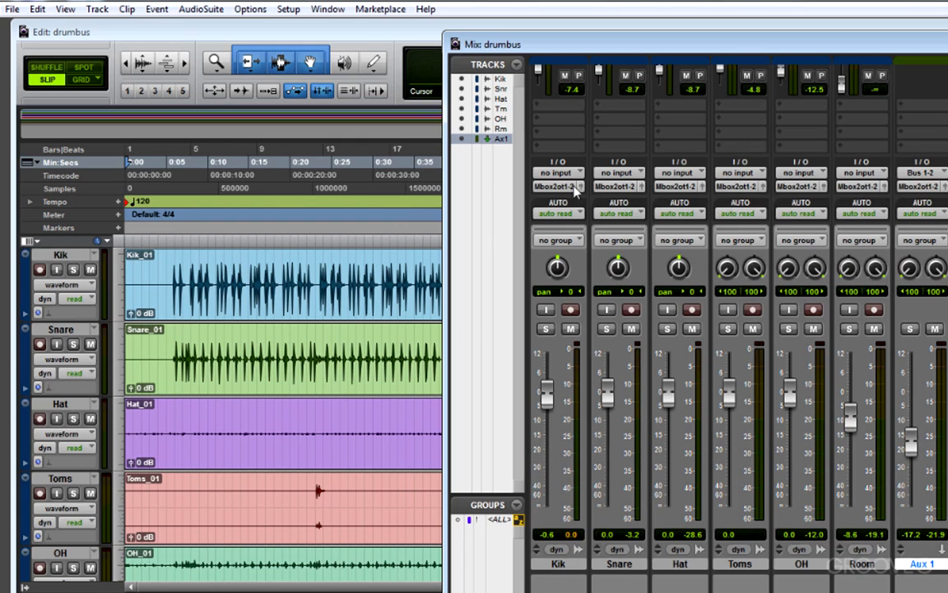
{"action": "mouse_move", "coordinate": [790, 198]}
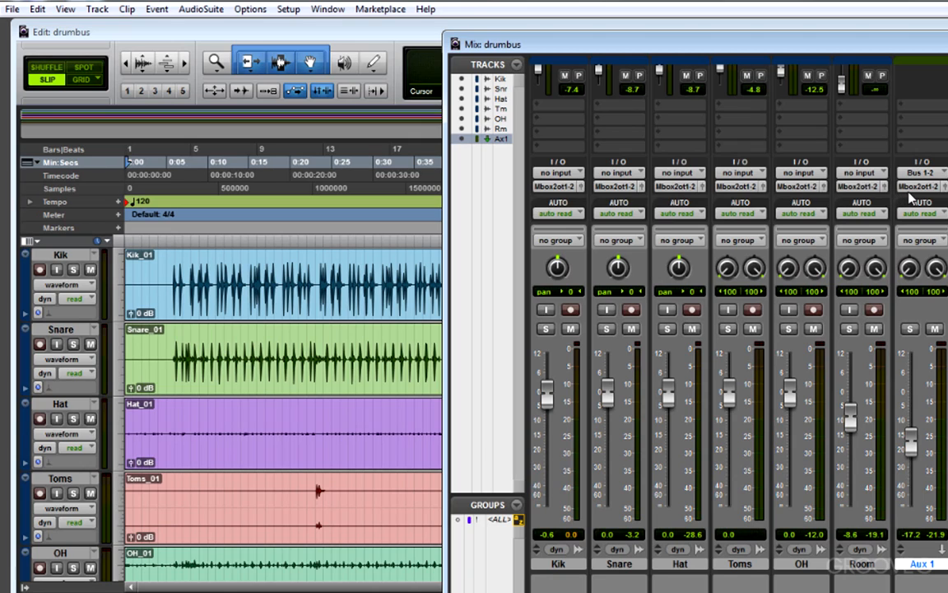
{"action": "mouse_move", "coordinate": [558, 186]}
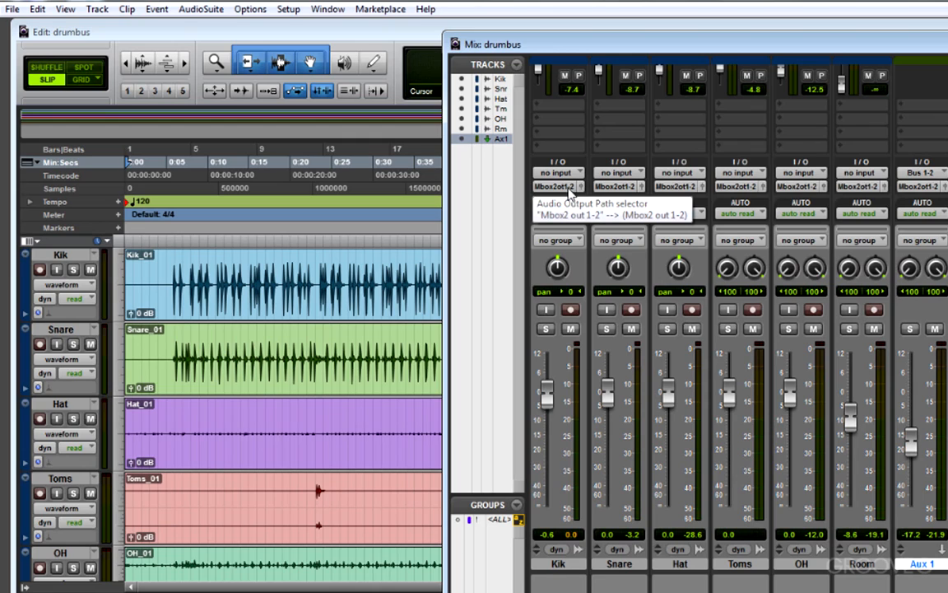
{"action": "mouse_move", "coordinate": [568, 195]}
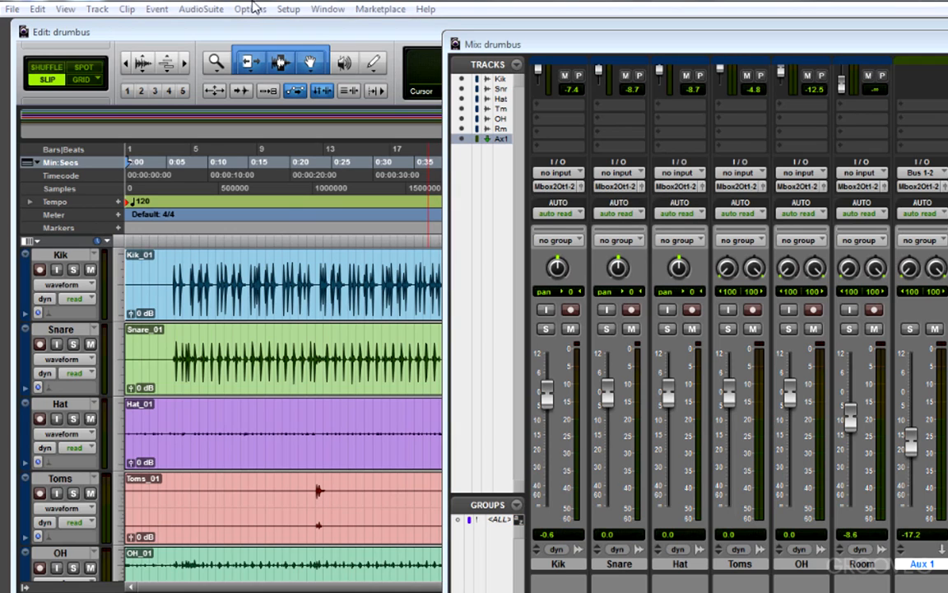
{"action": "left_click", "coordinate": [321, 40]}
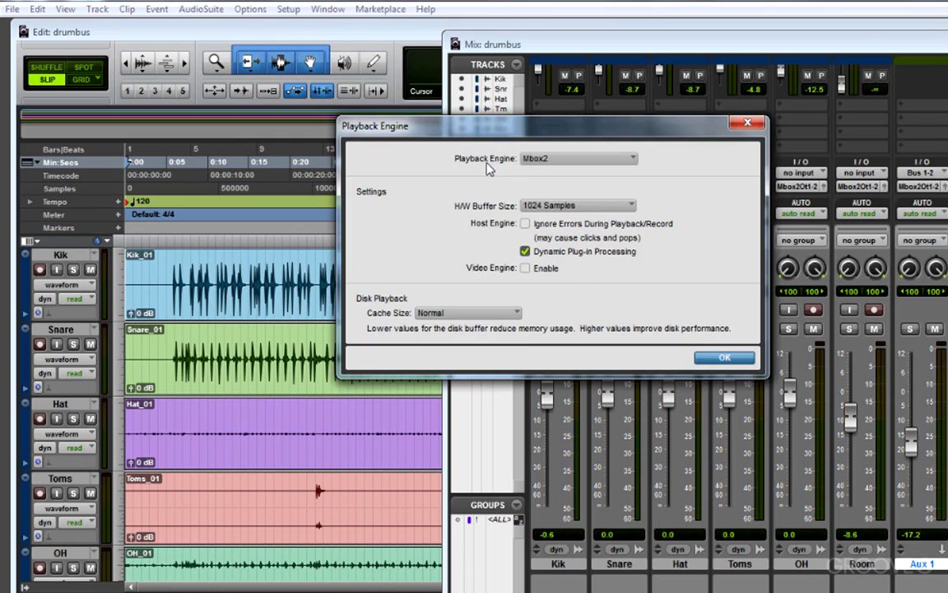
{"action": "mouse_move", "coordinate": [589, 169]}
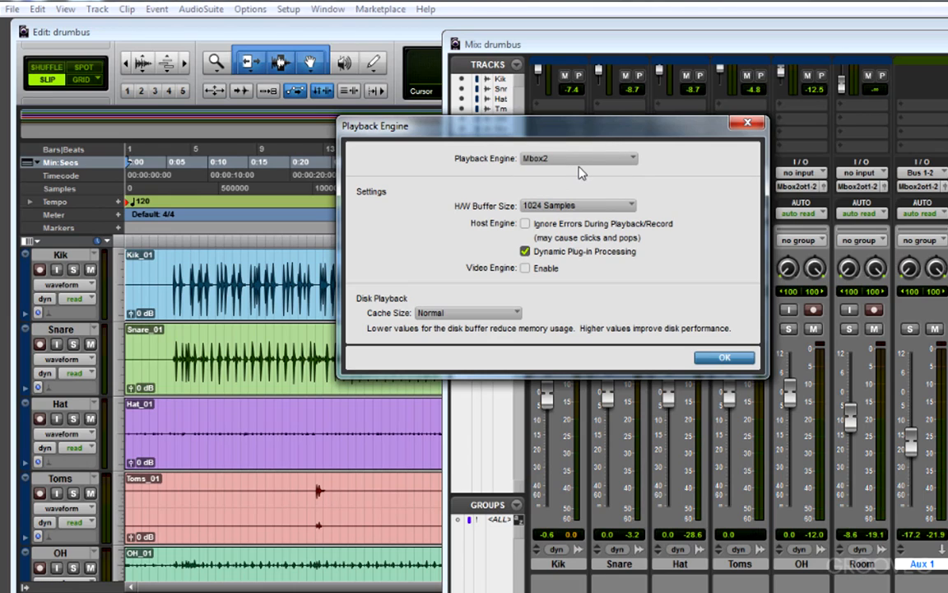
{"action": "mouse_move", "coordinate": [560, 181]}
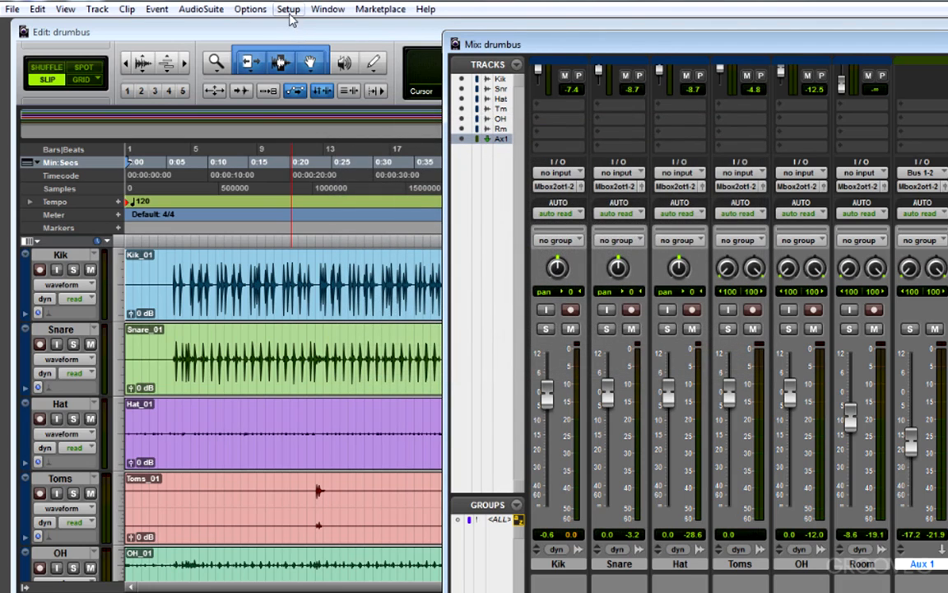
In I/O Setup, delete the Mbox2 Out 1-2 output path and restore the default output paths
{"action": "left_click", "coordinate": [288, 9]}
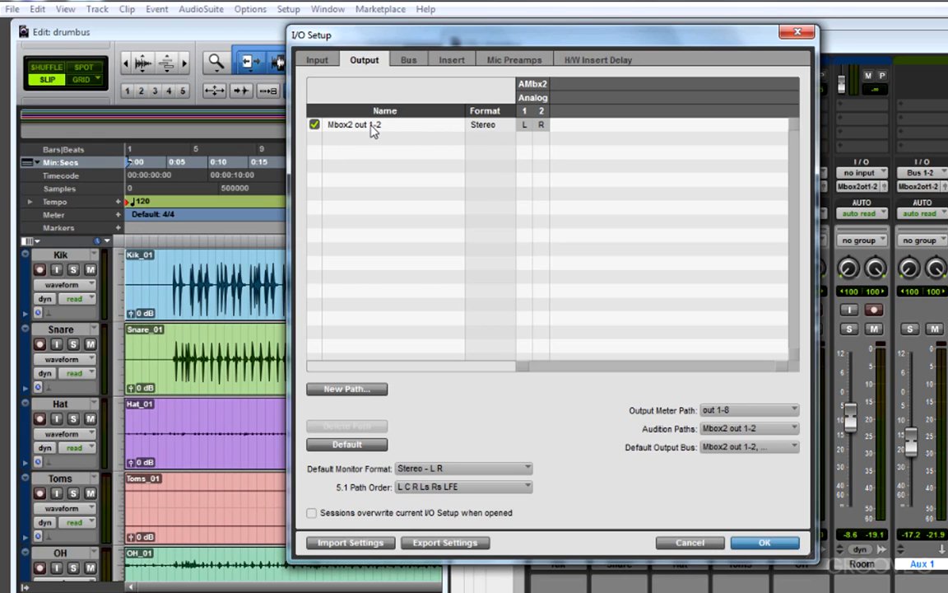
{"action": "left_click", "coordinate": [384, 124]}
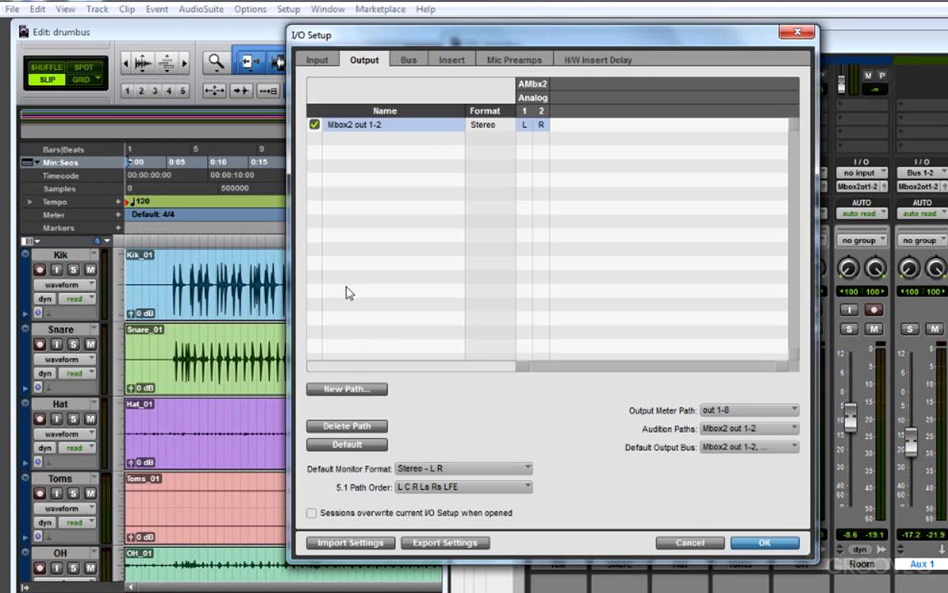
{"action": "left_click", "coordinate": [347, 425]}
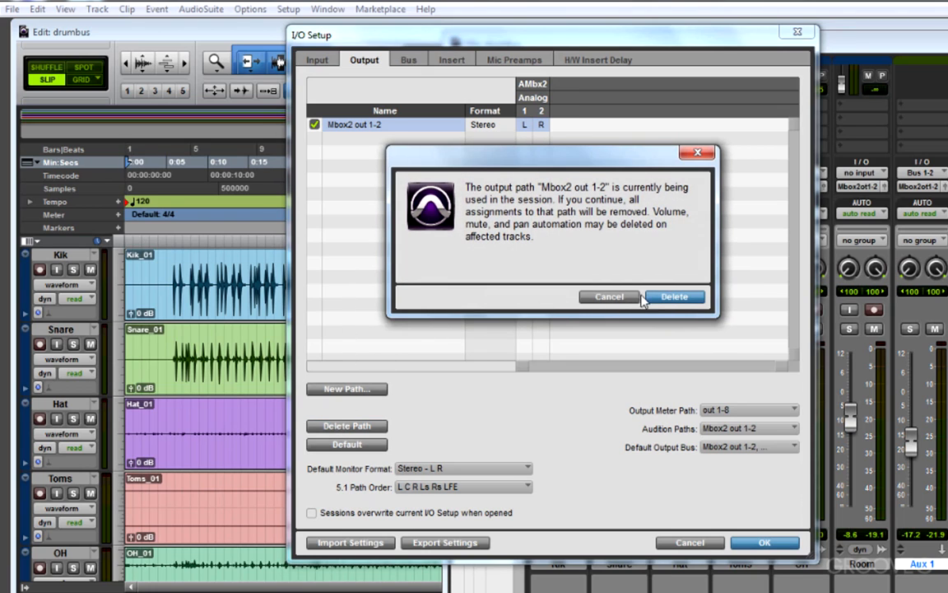
{"action": "left_click", "coordinate": [674, 296]}
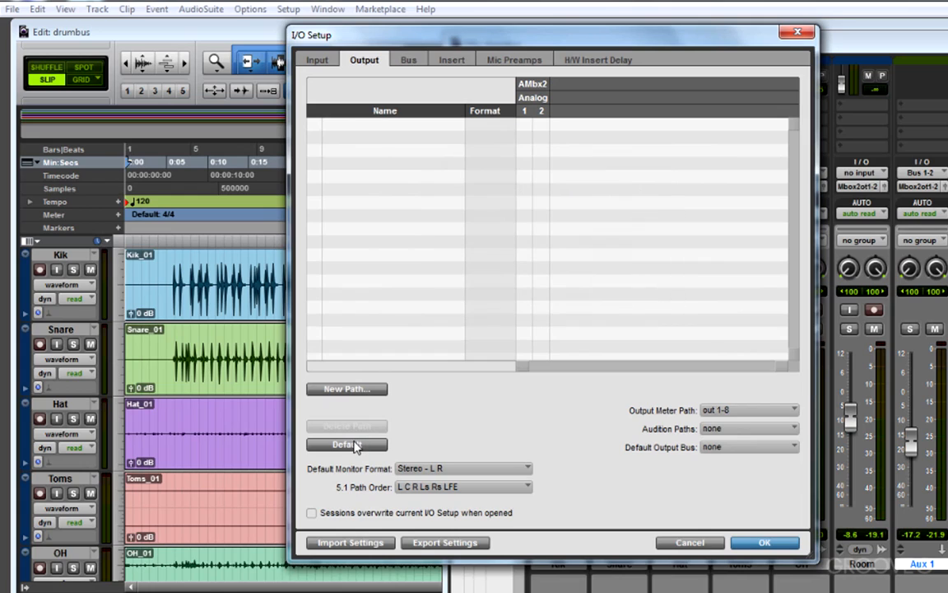
{"action": "left_click", "coordinate": [347, 444]}
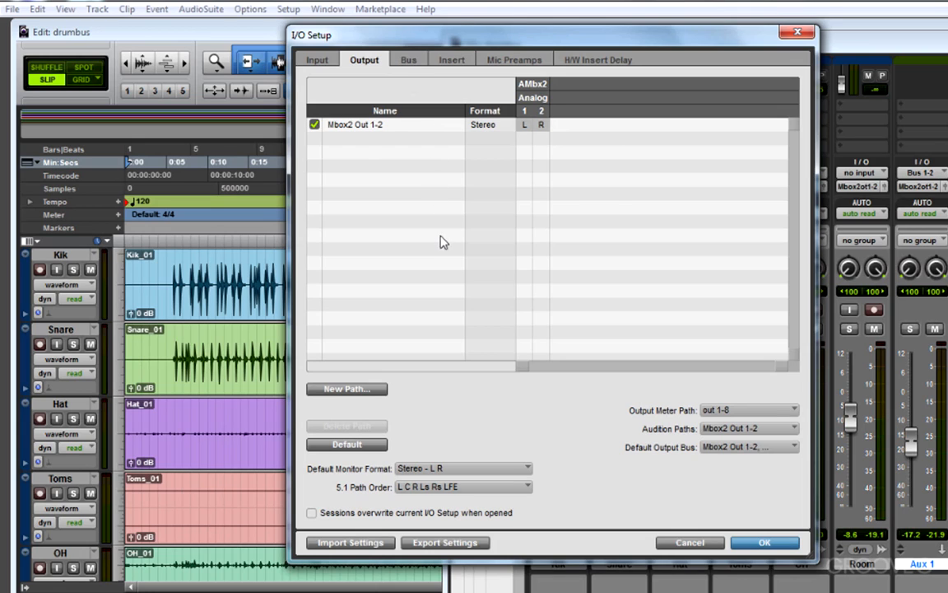
{"action": "left_click", "coordinate": [408, 59]}
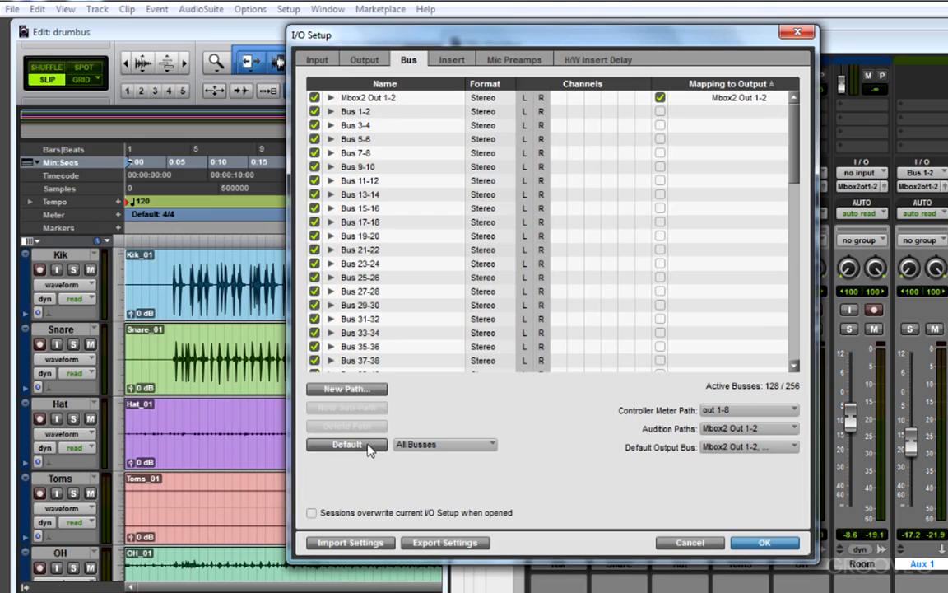
Reset all busses in I/O Setup to their default mapping
{"action": "left_click", "coordinate": [763, 542]}
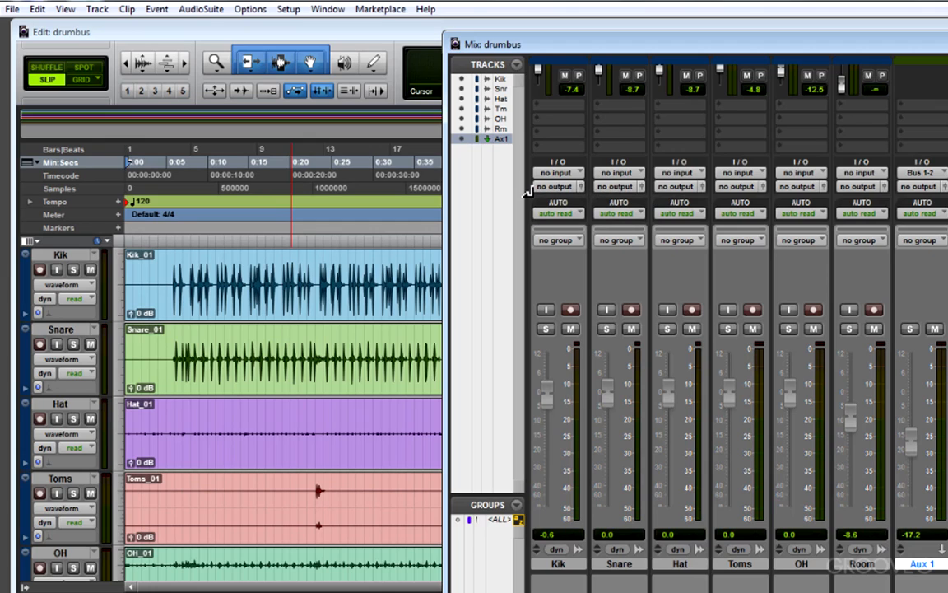
Assign all drum tracks' outputs to Mbox2 Out 1-2 (Stereo) from the Kik output selector
{"action": "left_click", "coordinate": [558, 186]}
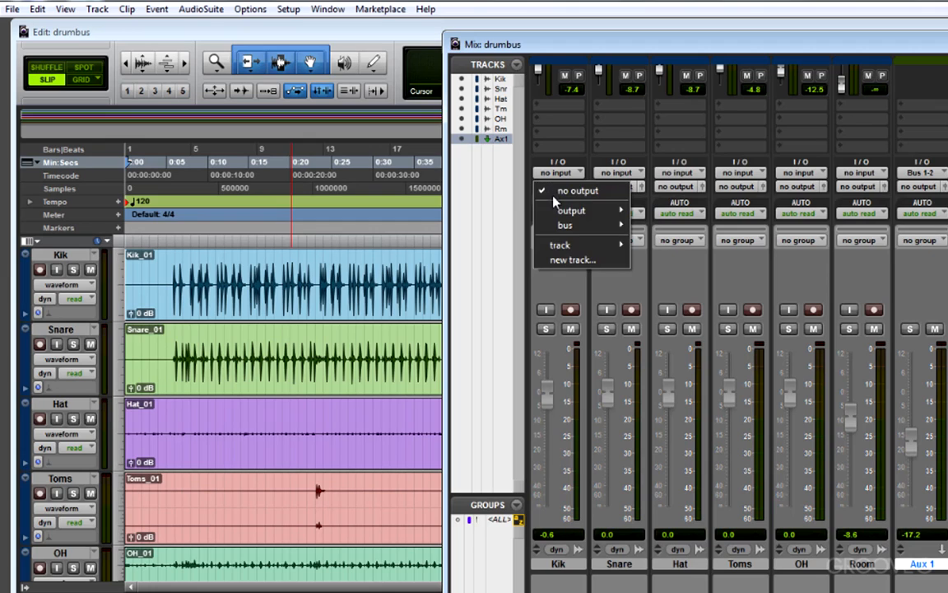
{"action": "mouse_move", "coordinate": [571, 209]}
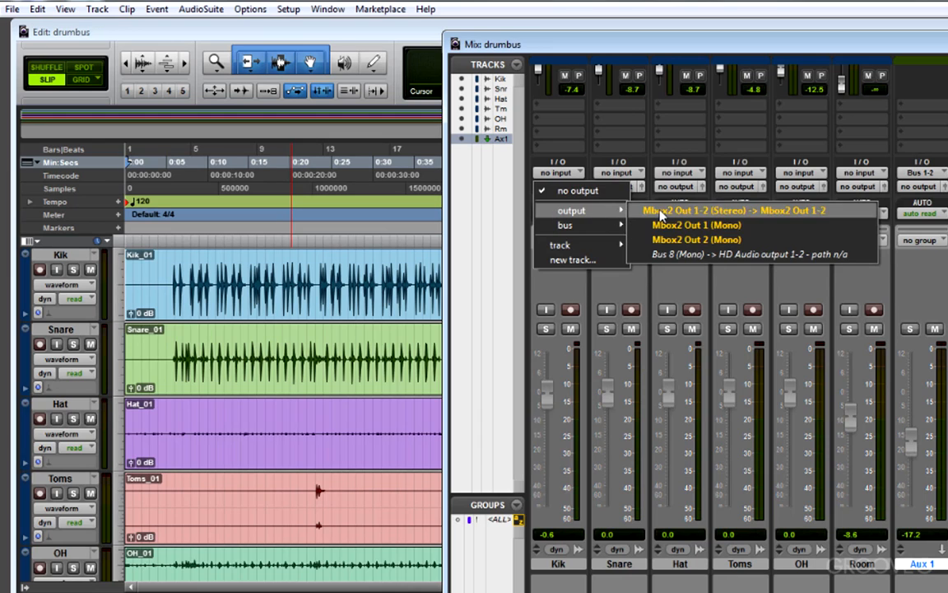
{"action": "left_click", "coordinate": [717, 210]}
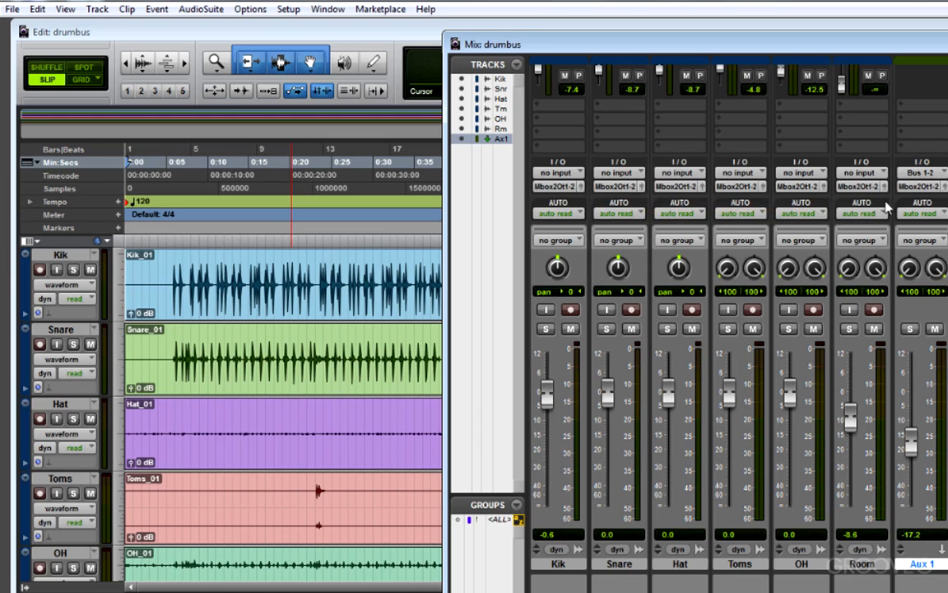